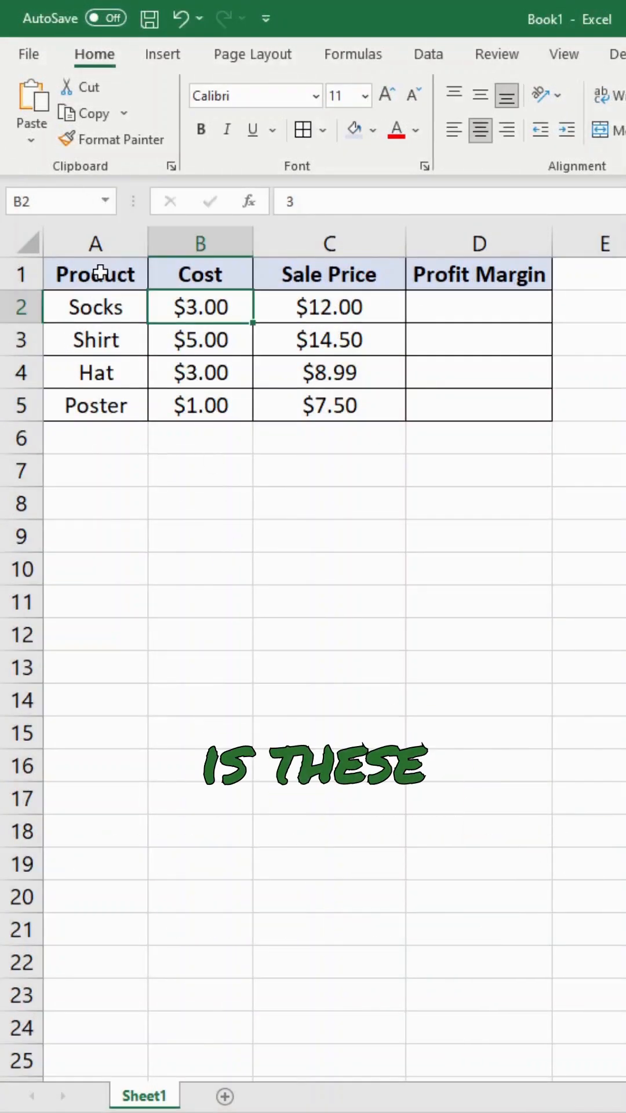
# - Select the Profit Margin cells from D2 down to begin the Socks formula =C2-B2
pyautogui.moveTo(200, 273); pyautogui.dragTo(199, 405)
pyautogui.write('=C2-B2')
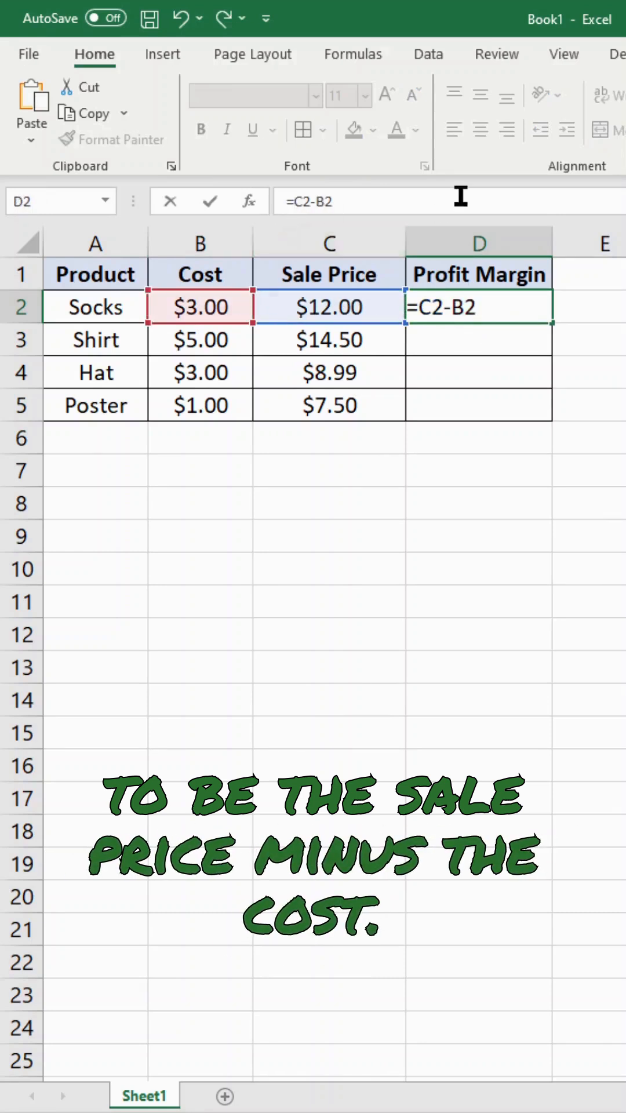
# - Enter =(C2-B2)/C2 in D2 so Socks' profit margin shows 0.75
pyautogui.write('(')
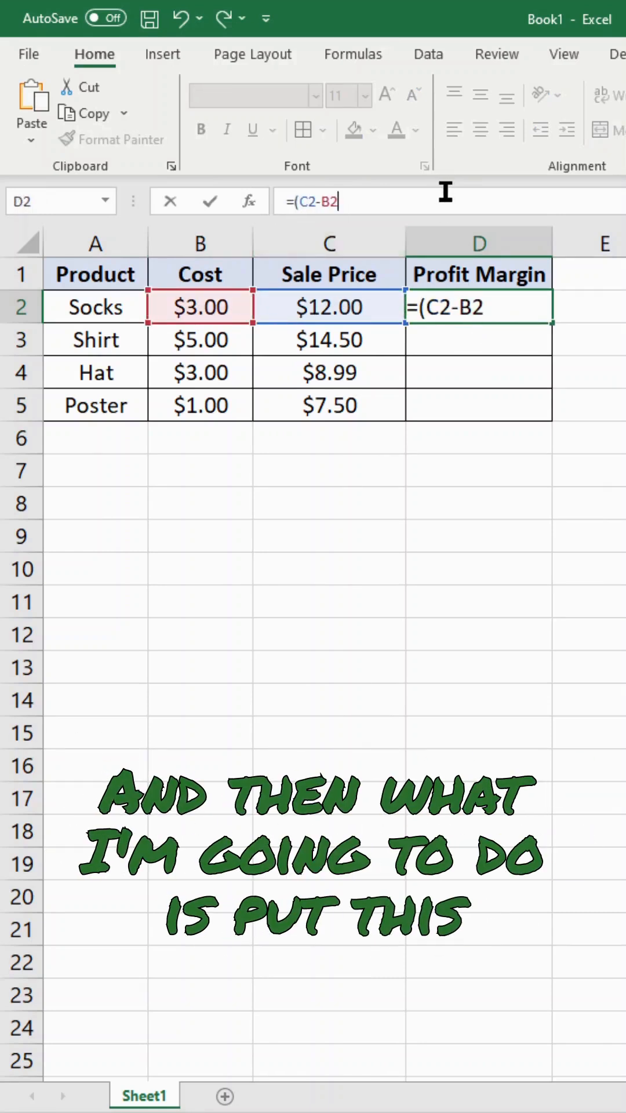
pyautogui.write(')/C2')
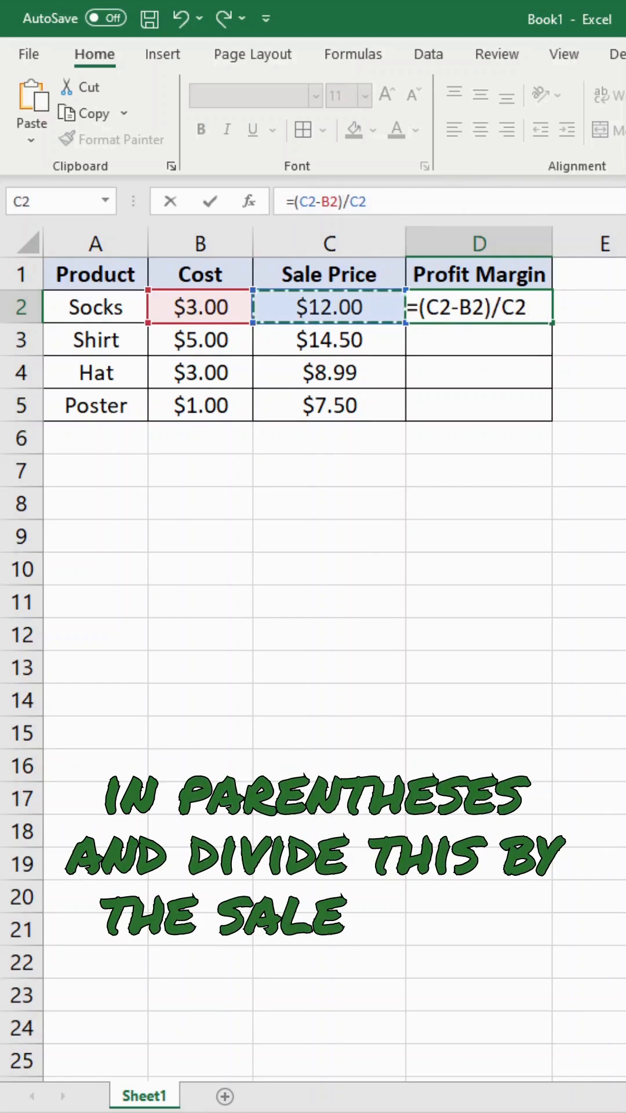
pyautogui.press('Enter')
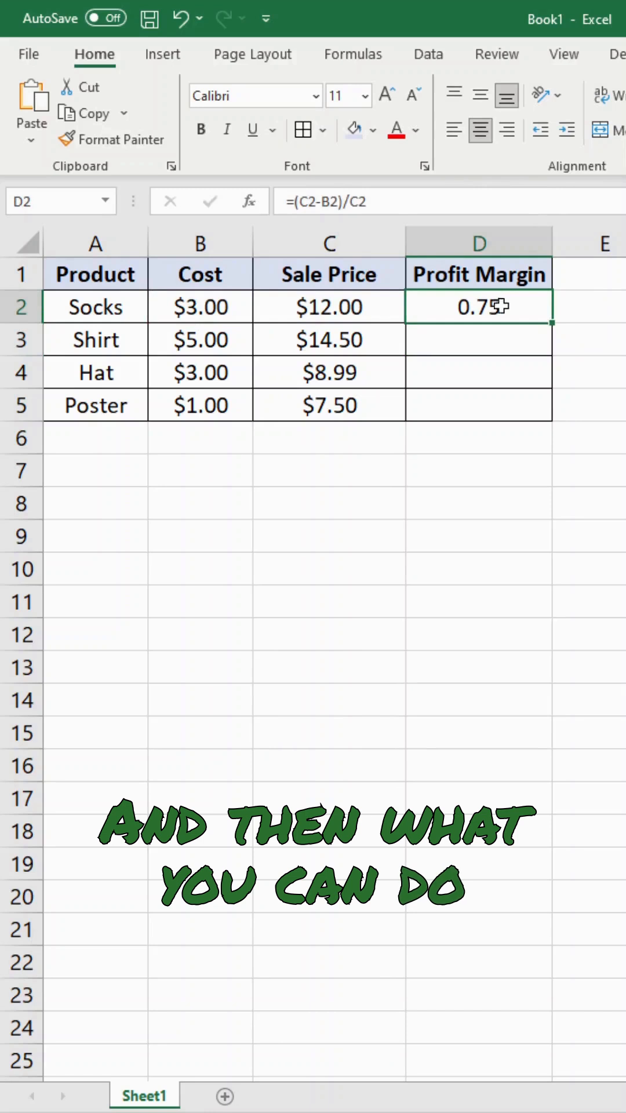
pyautogui.moveTo(576, 340)
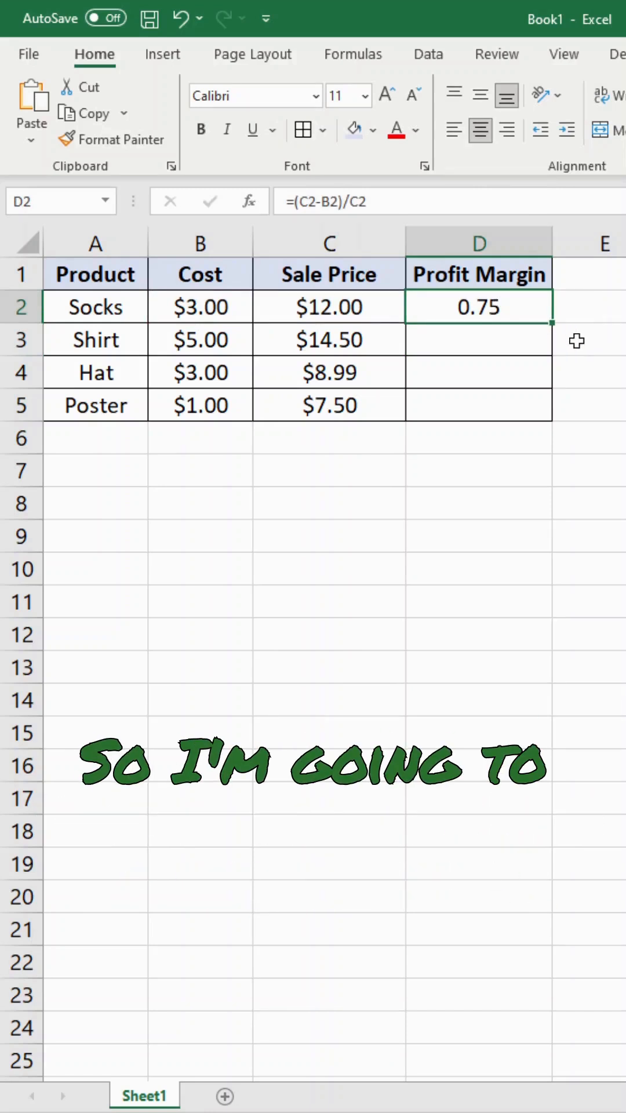